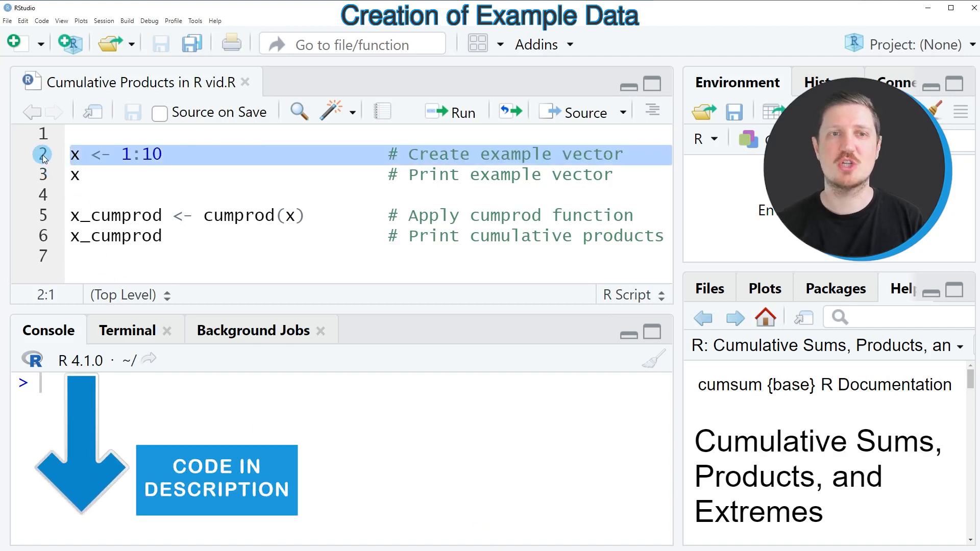
- Run line 2, x <- 1:10, creating the example vector in the environment
left_click(451, 112)
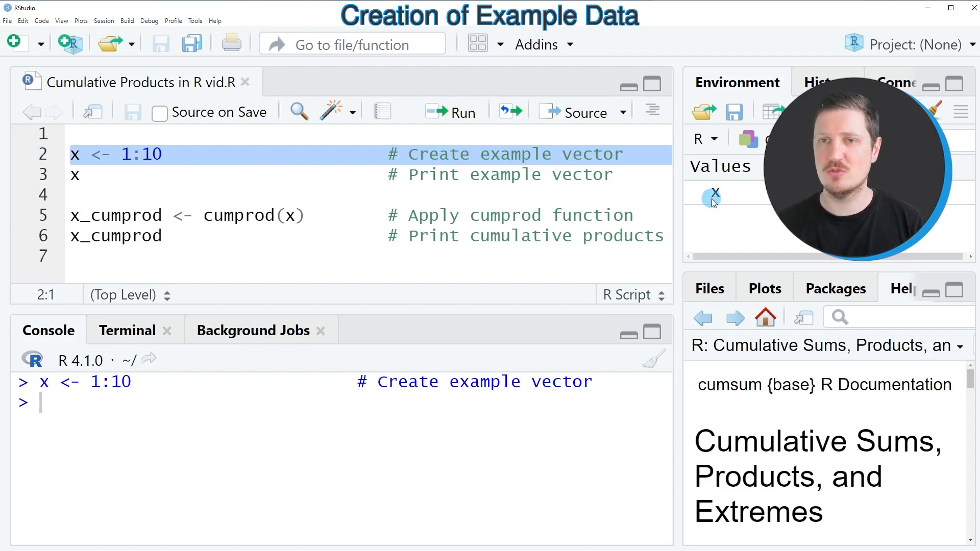
mouse_move(715, 194)
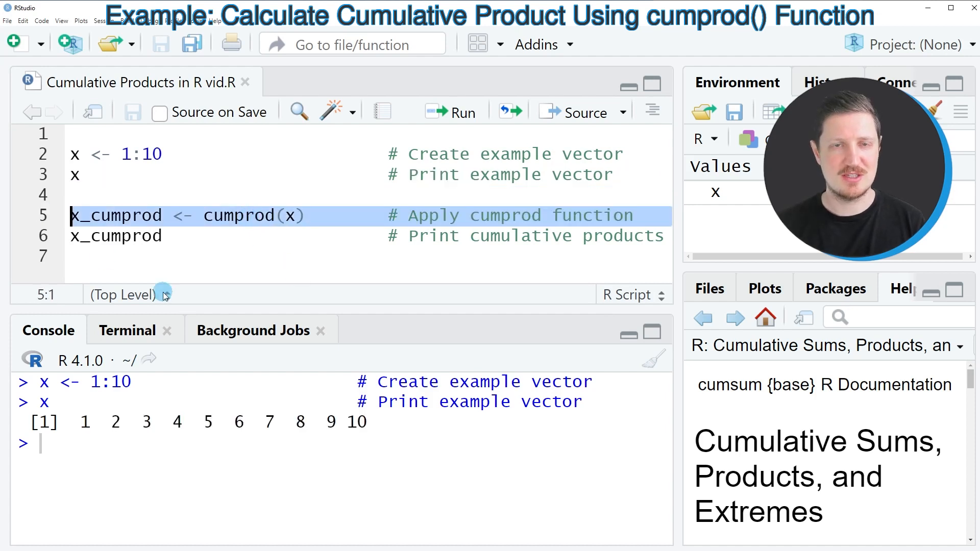
double_click(239, 214)
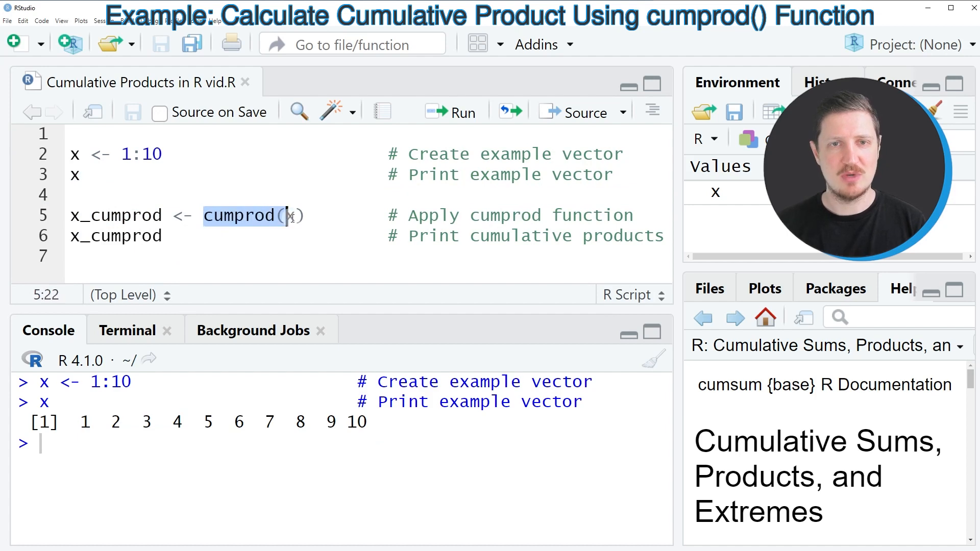
type("x")
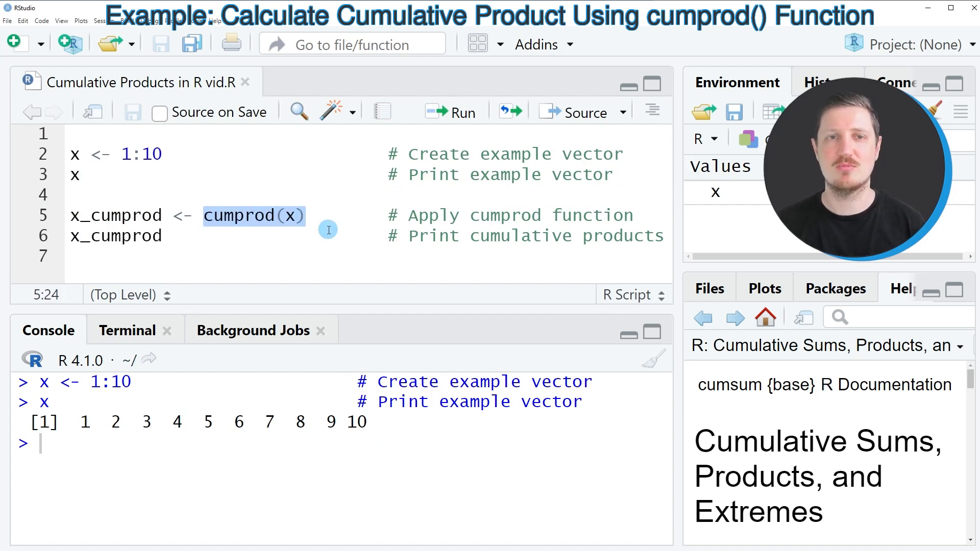
left_click(204, 215)
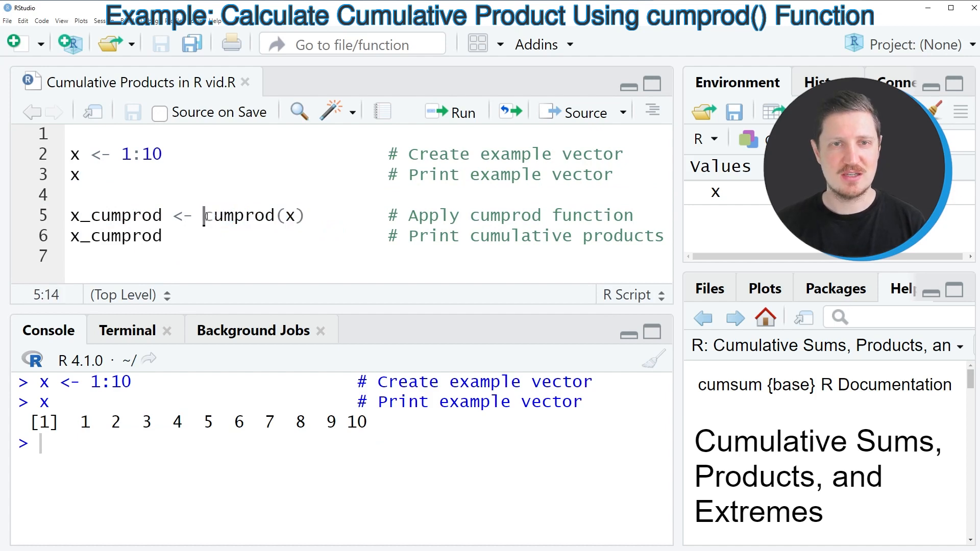
left_click_drag(204, 215, 305, 215)
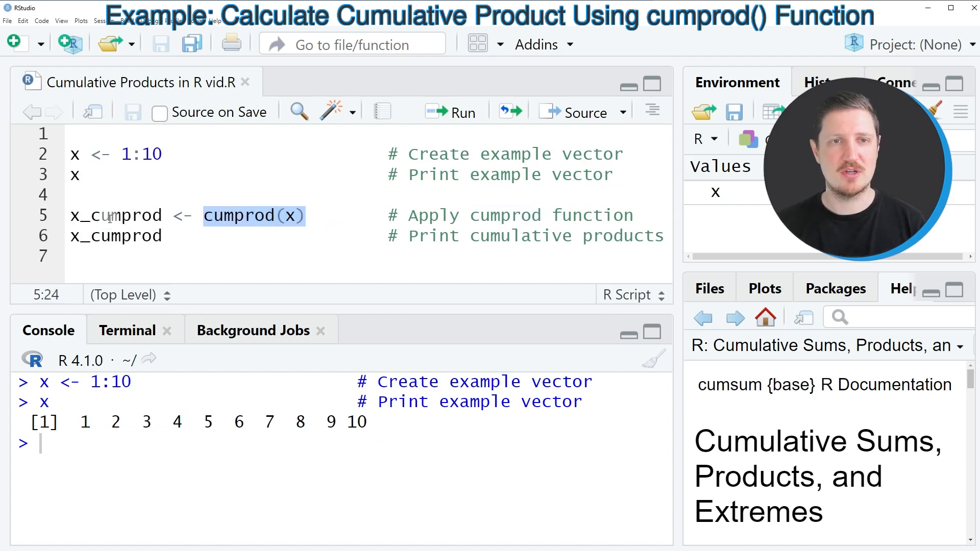
double_click(114, 215)
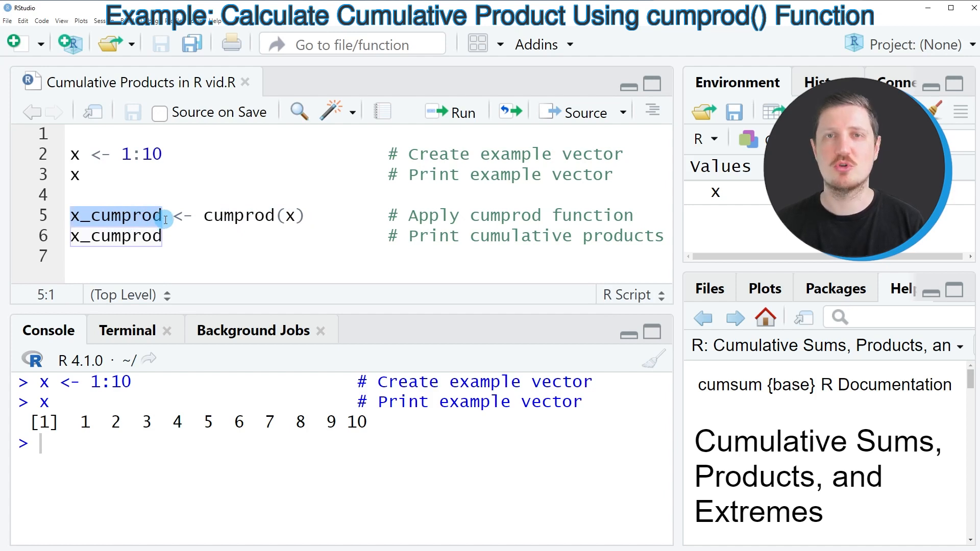
left_click(41, 216)
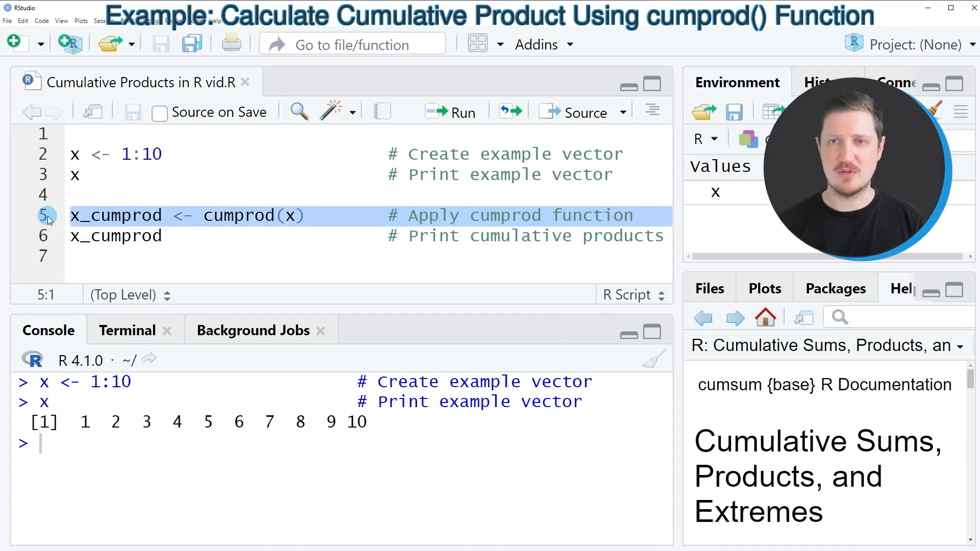
left_click(451, 112)
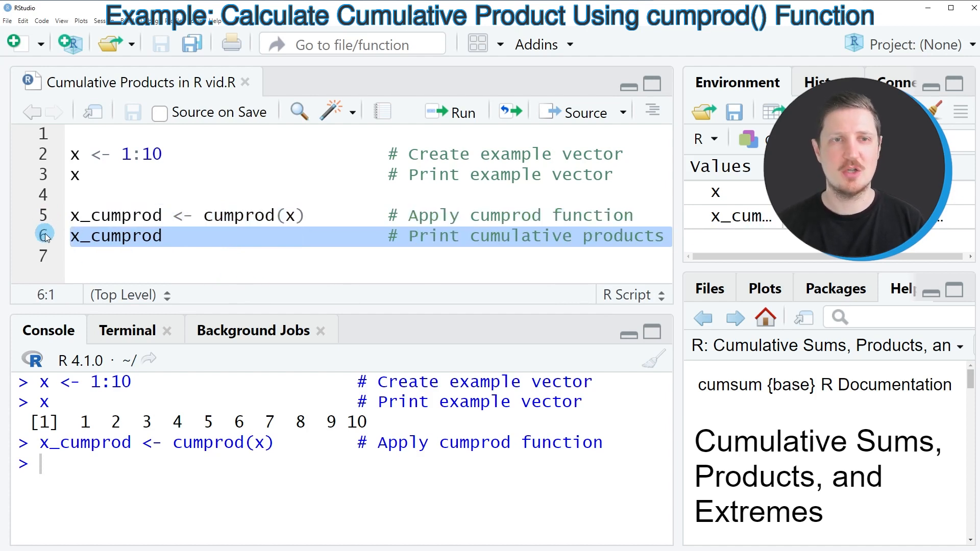
- Print x_cumprod in the console, showing cumulative products ending 5040 and 40320
left_click(451, 112)
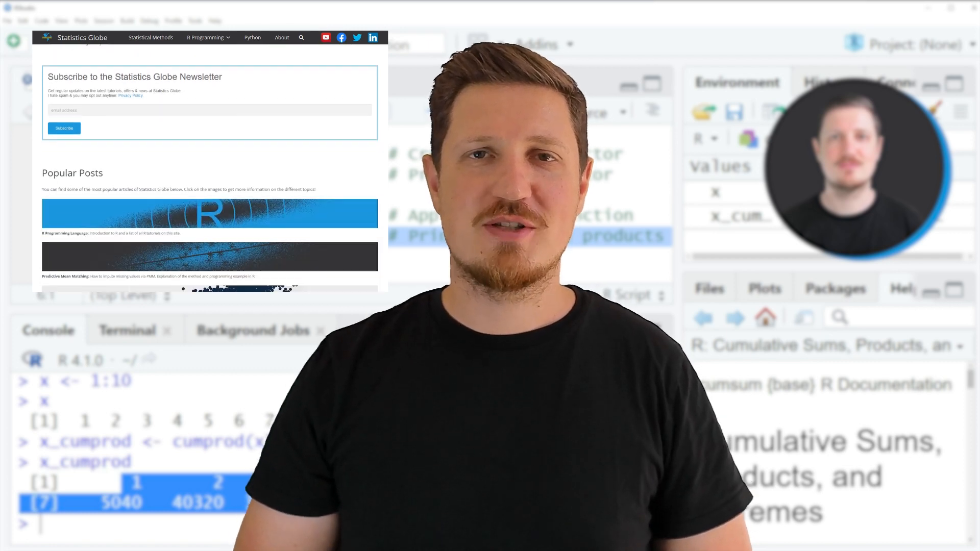
- Navigate from the Statistics Globe homepage via R Programming to the Graphics in R gallery page
scroll("down", 3)
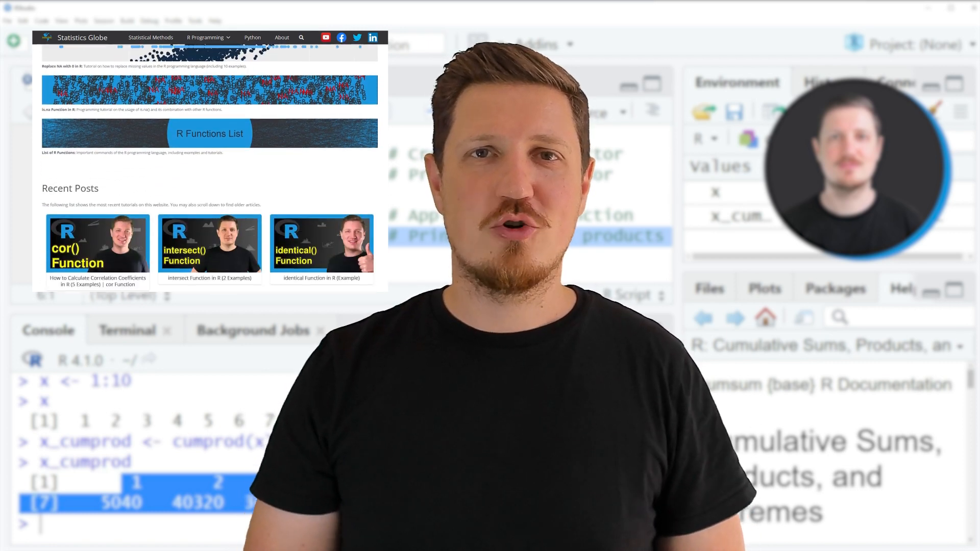
scroll("down", 3)
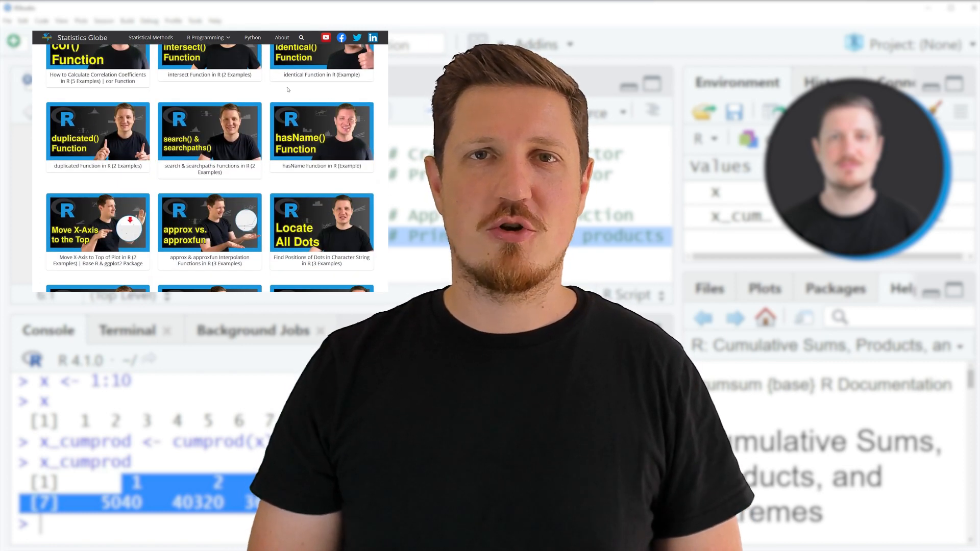
left_click(206, 37)
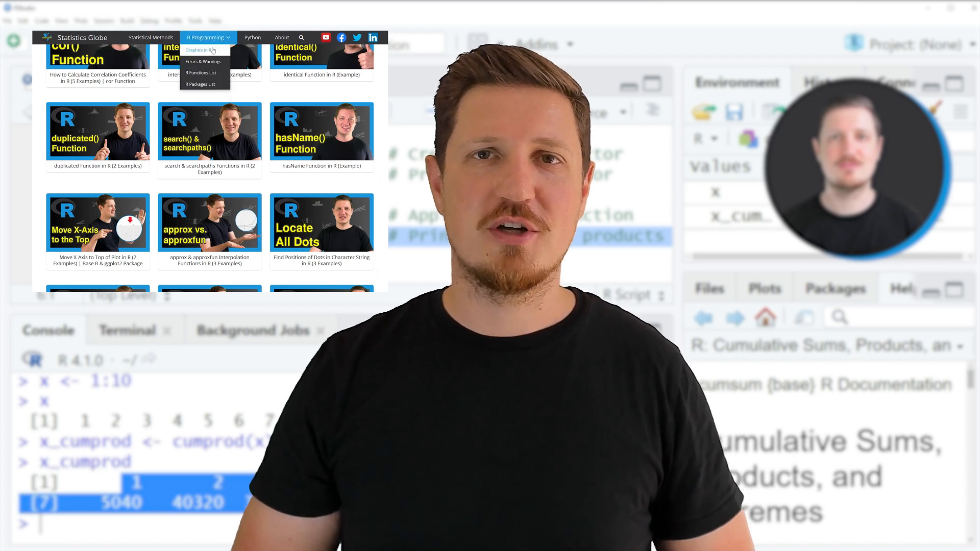
left_click(201, 50)
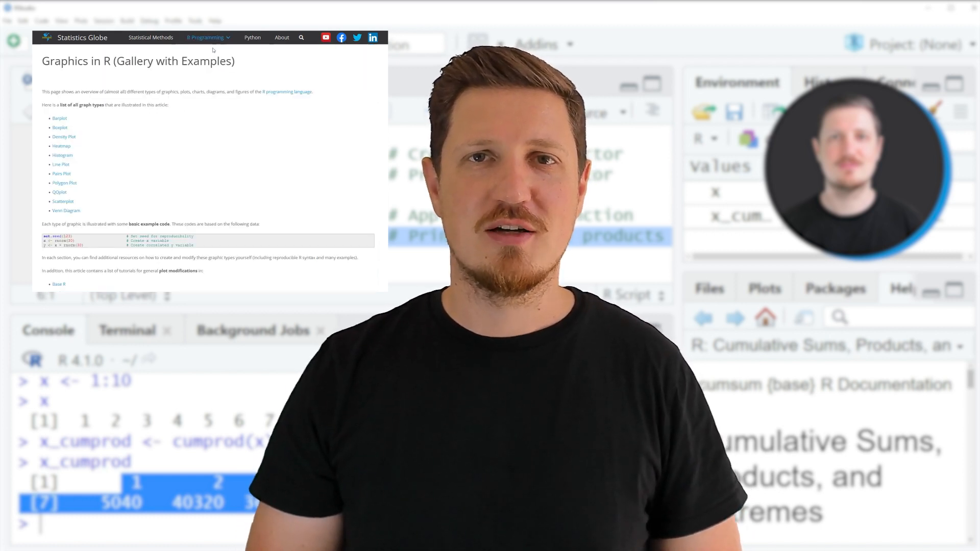
scroll("down", 3)
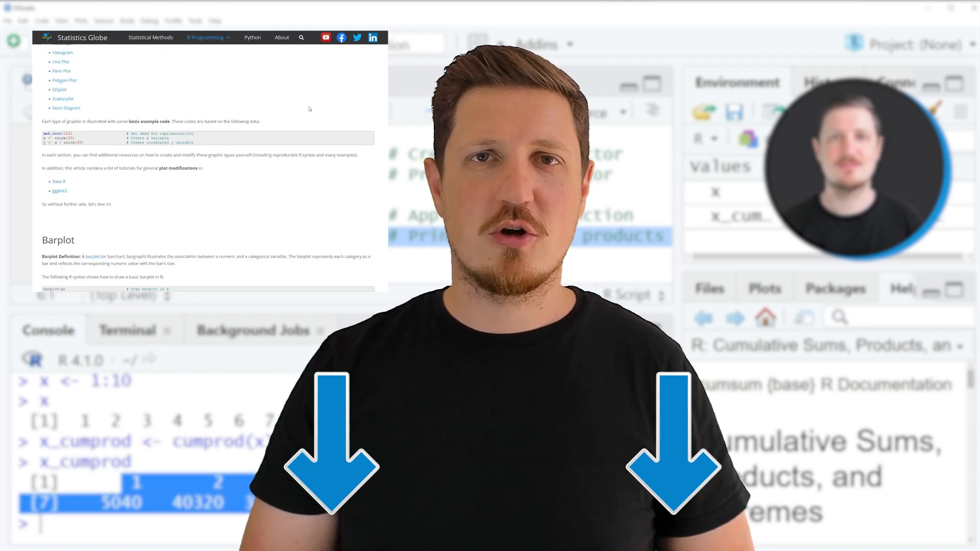
scroll("down", 3)
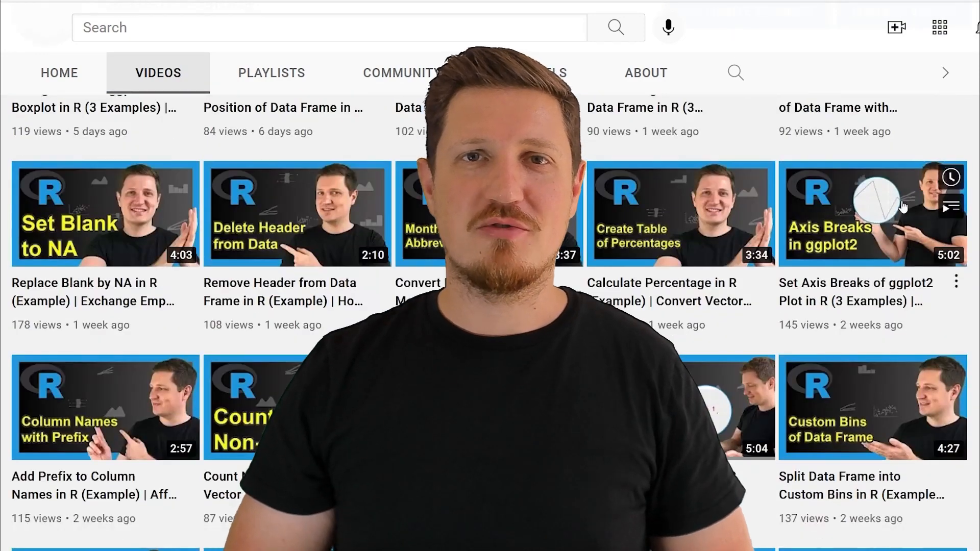
- Scroll the channel's videos grid to tutorials such as Cumulative Frequency and Euclidean Norm
scroll("down", 3)
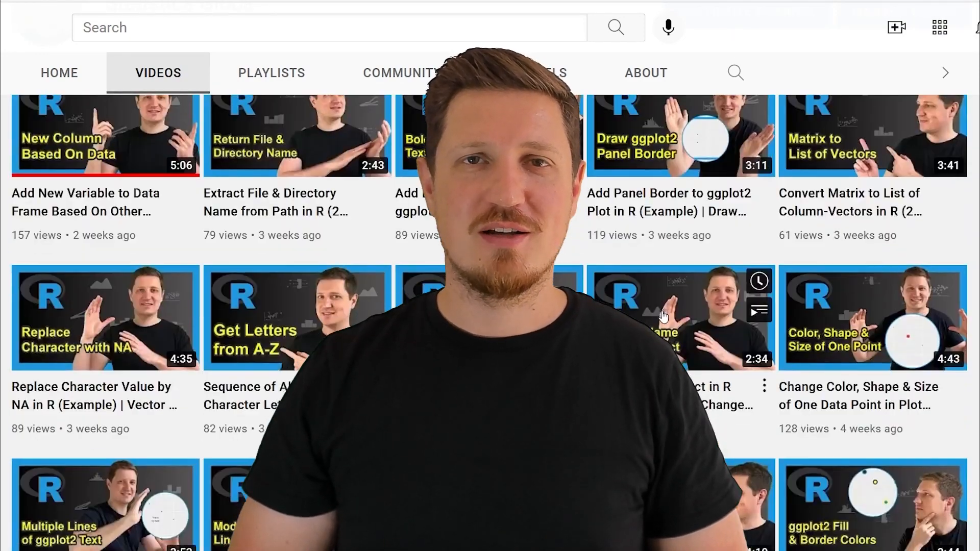
scroll("down", 3)
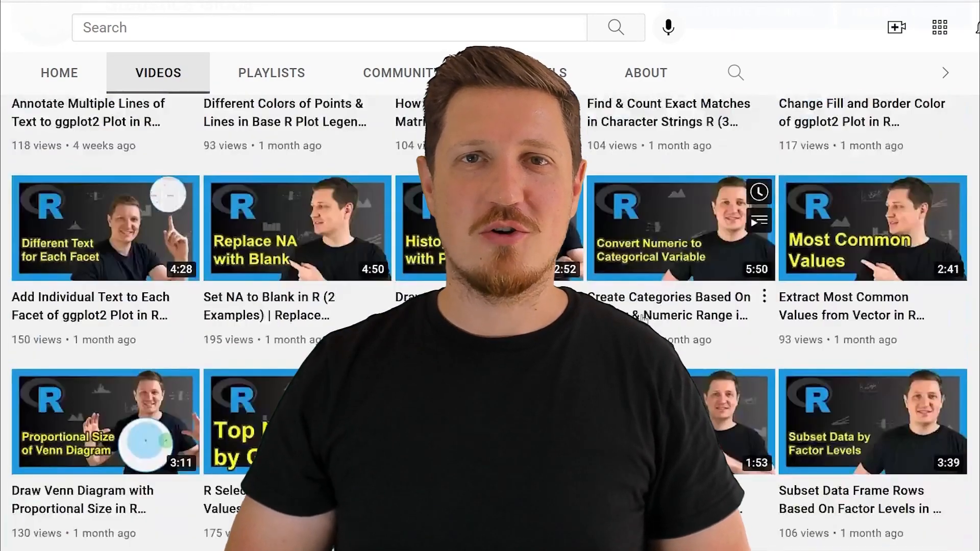
scroll("down", 3)
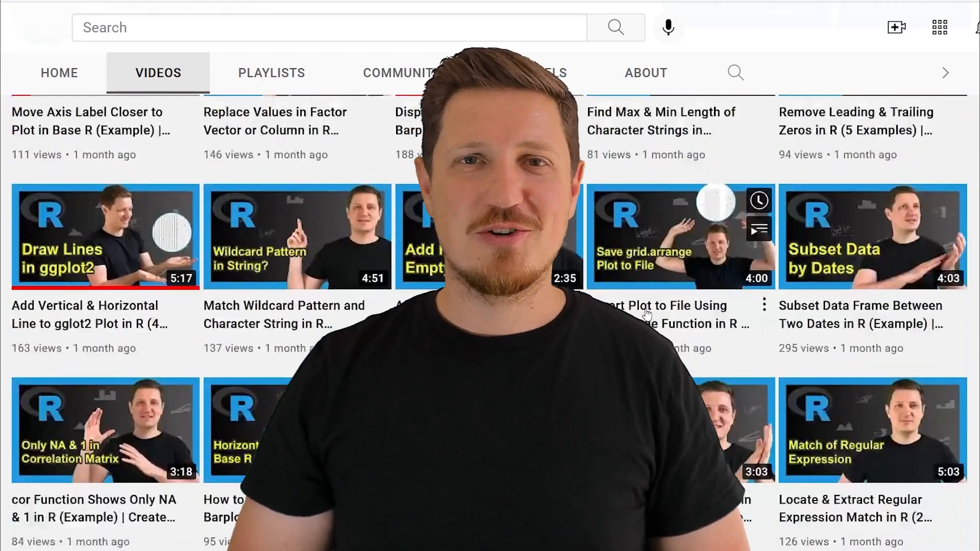
scroll("down", 3)
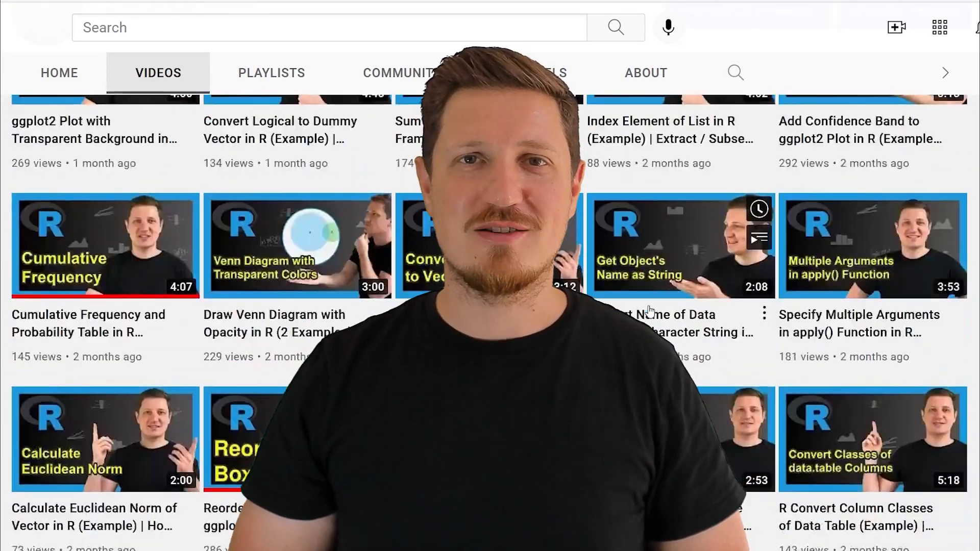